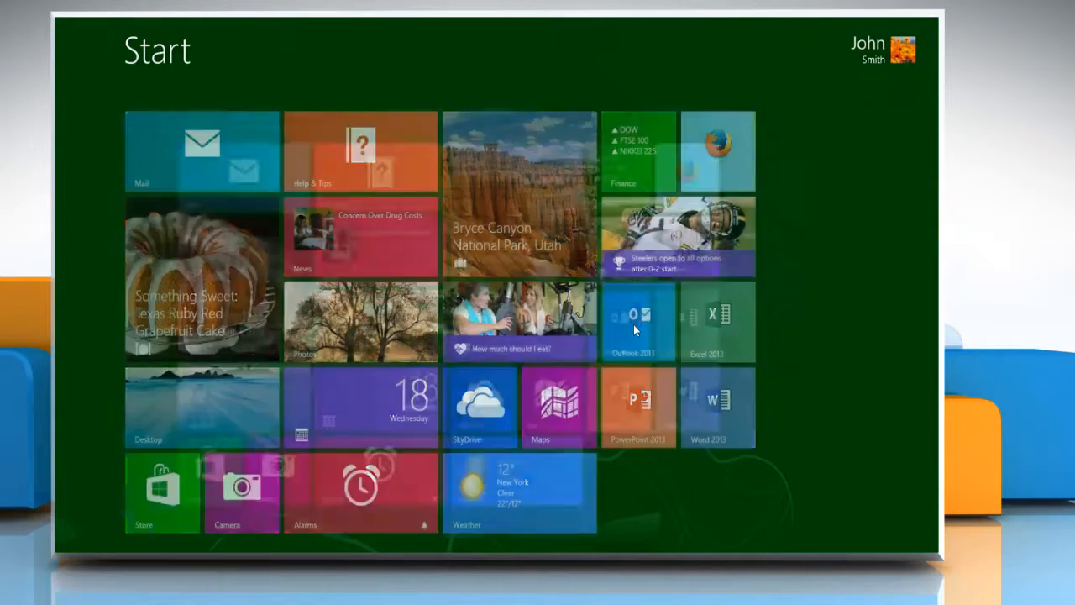
Launch Outlook 2013 from its Start screen tile into the inbox.
left_click(639, 323)
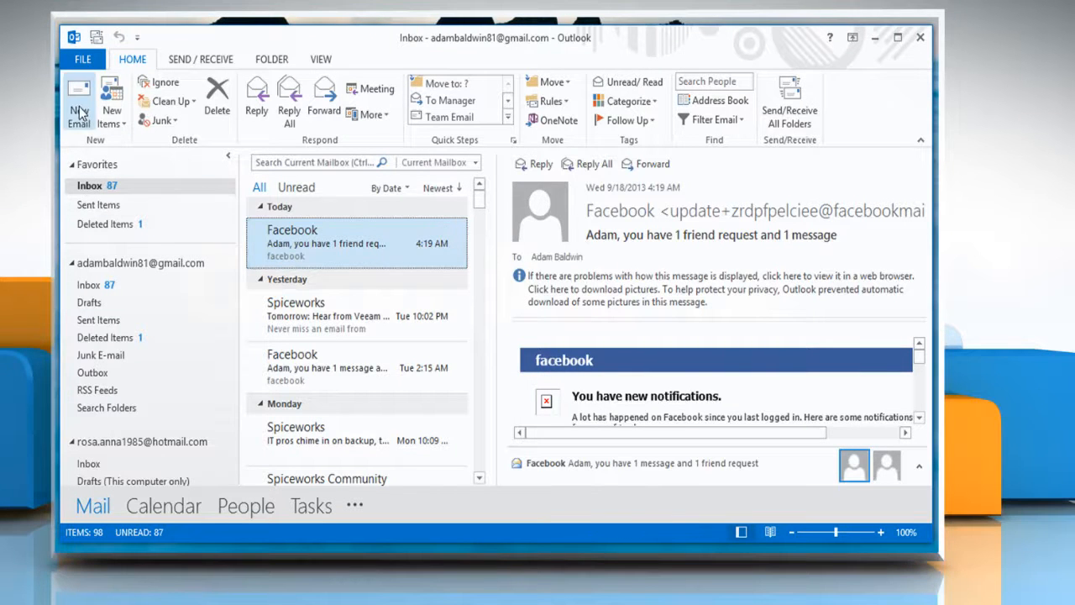
Start a new email and bring up the Signatures and Stationery settings from the ribbon.
left_click(77, 101)
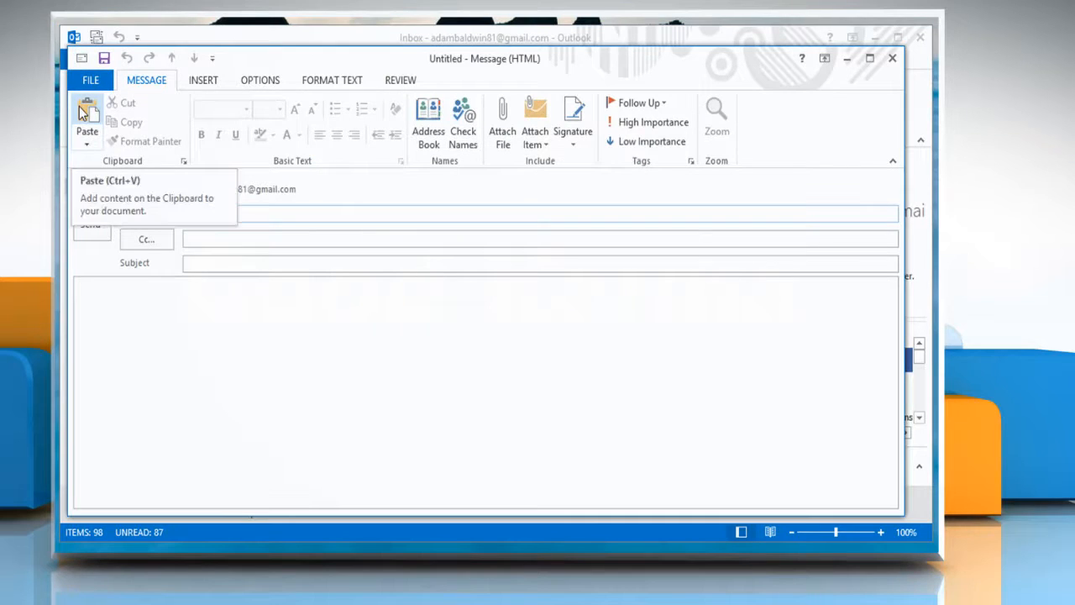
mouse_move(249, 306)
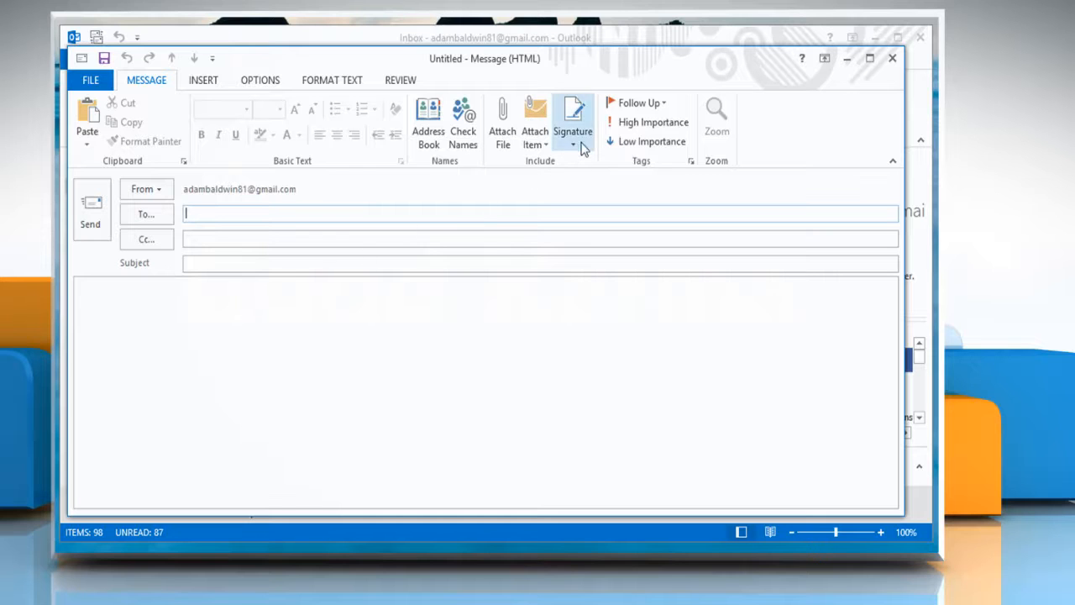
left_click(573, 145)
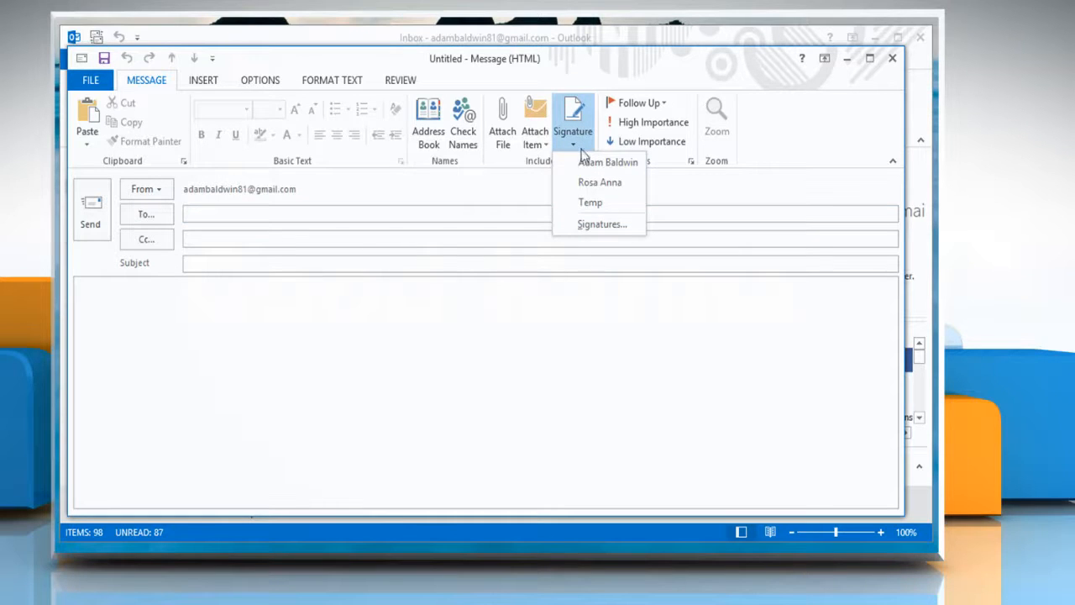
left_click(598, 223)
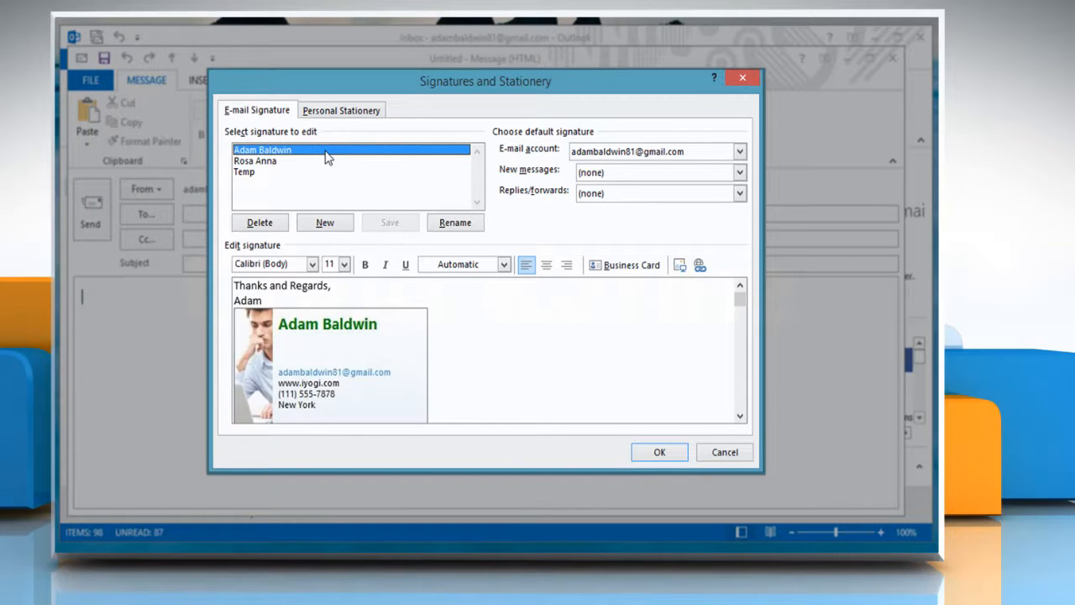
Make the Adam Baldwin signature the default for new messages and replies/forwards on the first account, then confirm with OK.
left_click(739, 151)
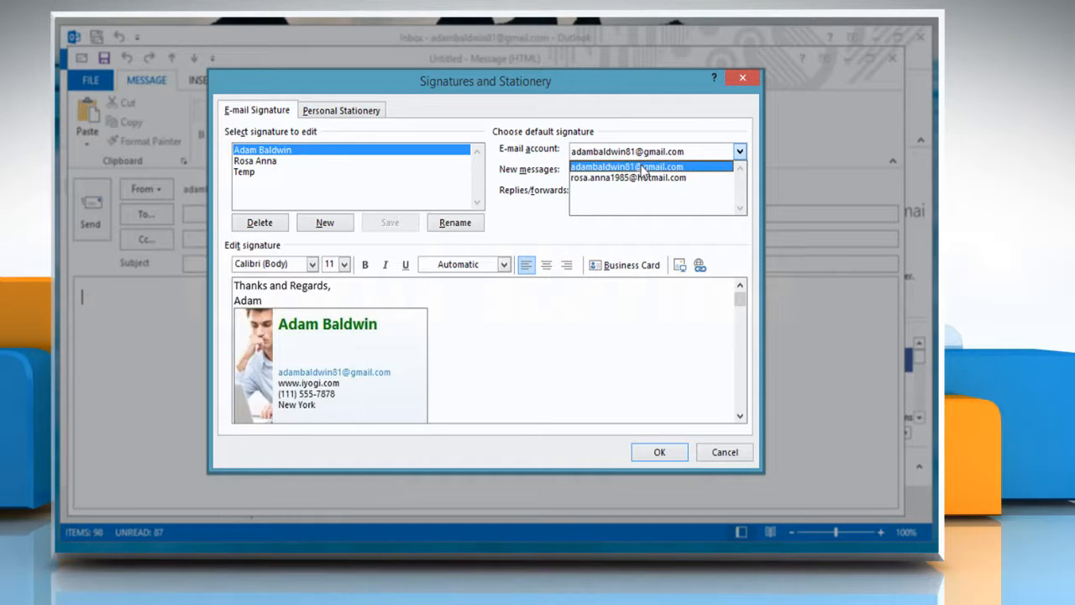
left_click(652, 166)
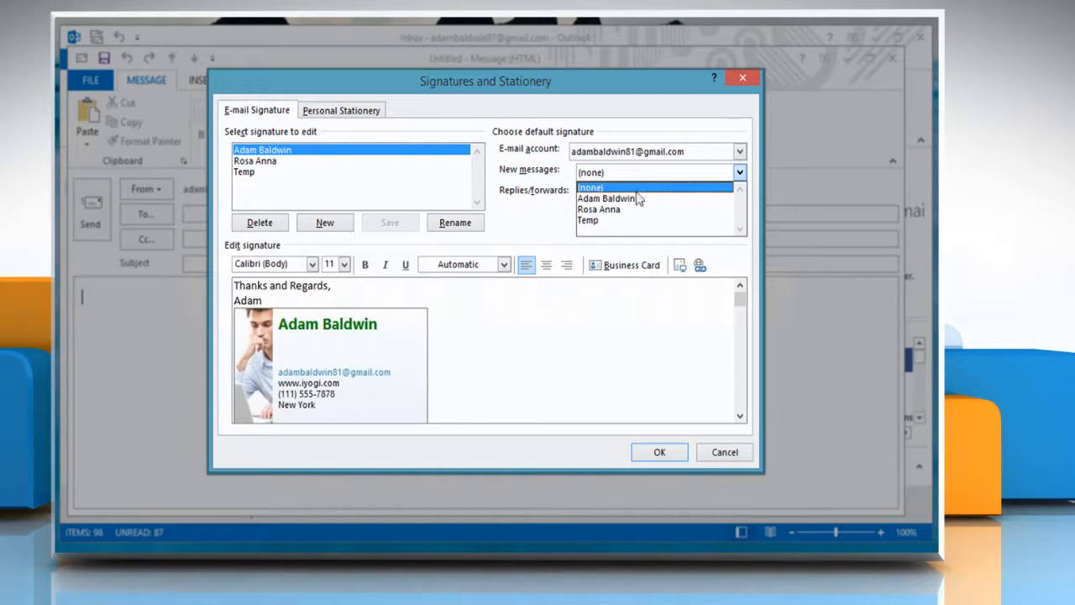
left_click(606, 198)
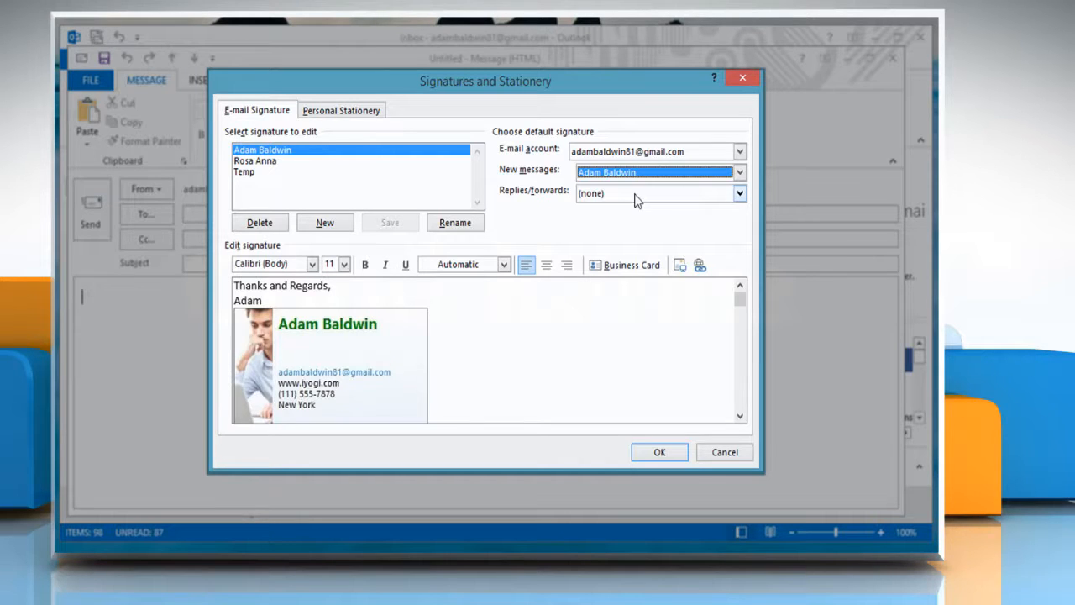
left_click(740, 193)
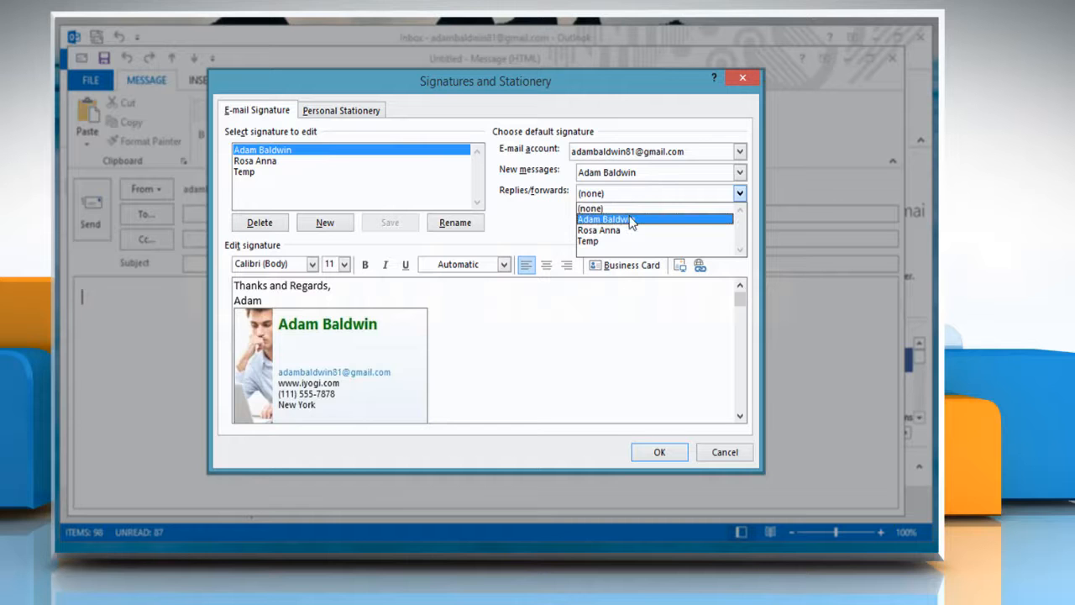
left_click(628, 219)
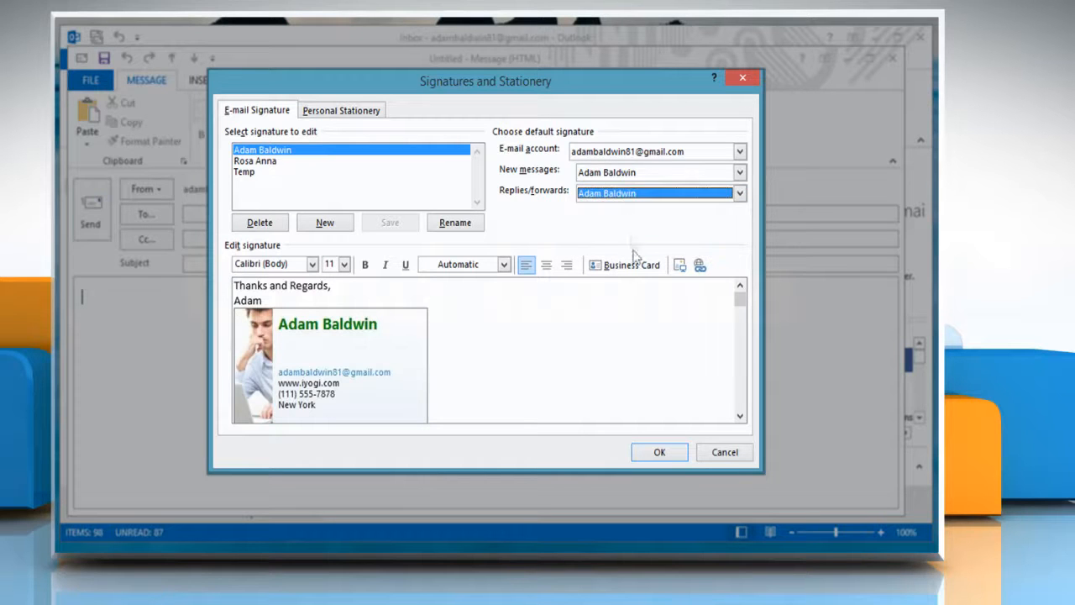
left_click(659, 452)
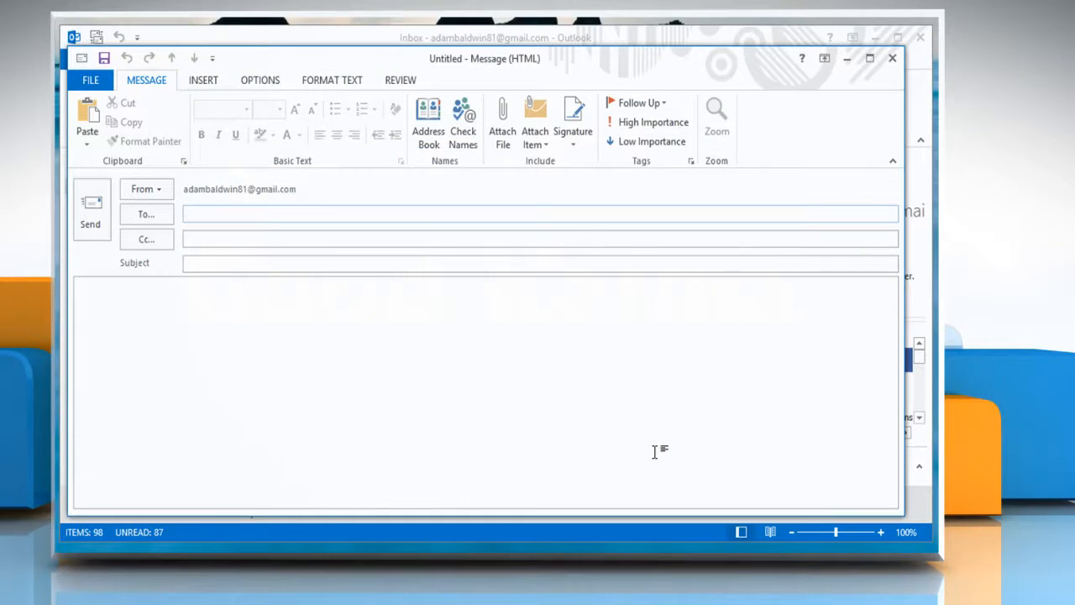
left_click(892, 59)
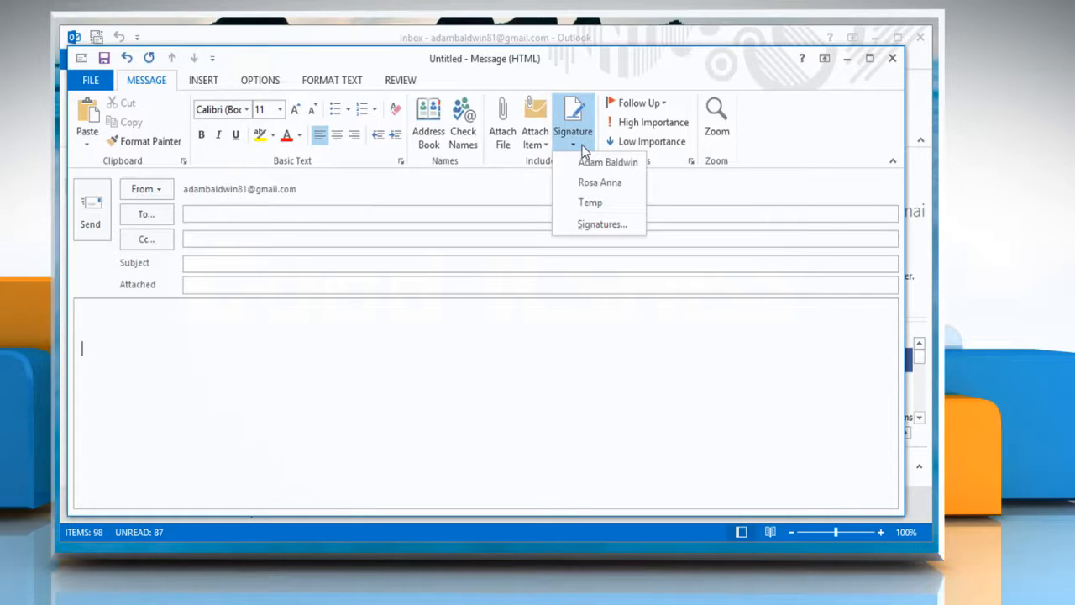
left_click(598, 182)
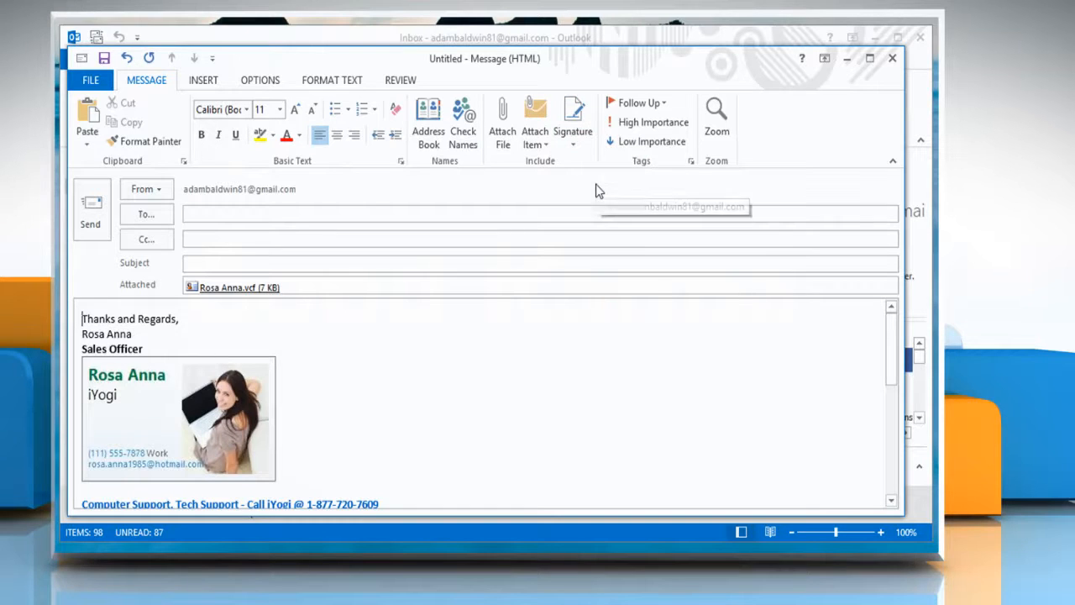